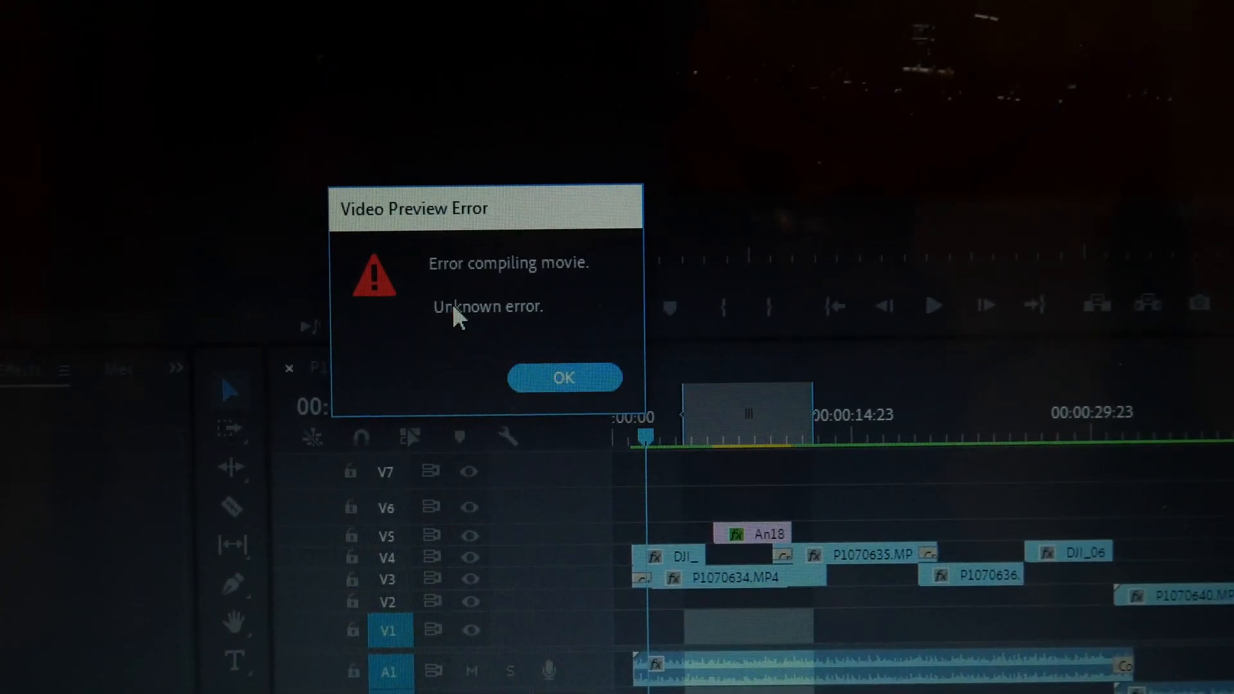
- Dismiss the Video Preview compile error so the project can be re-saved
click(563, 378)
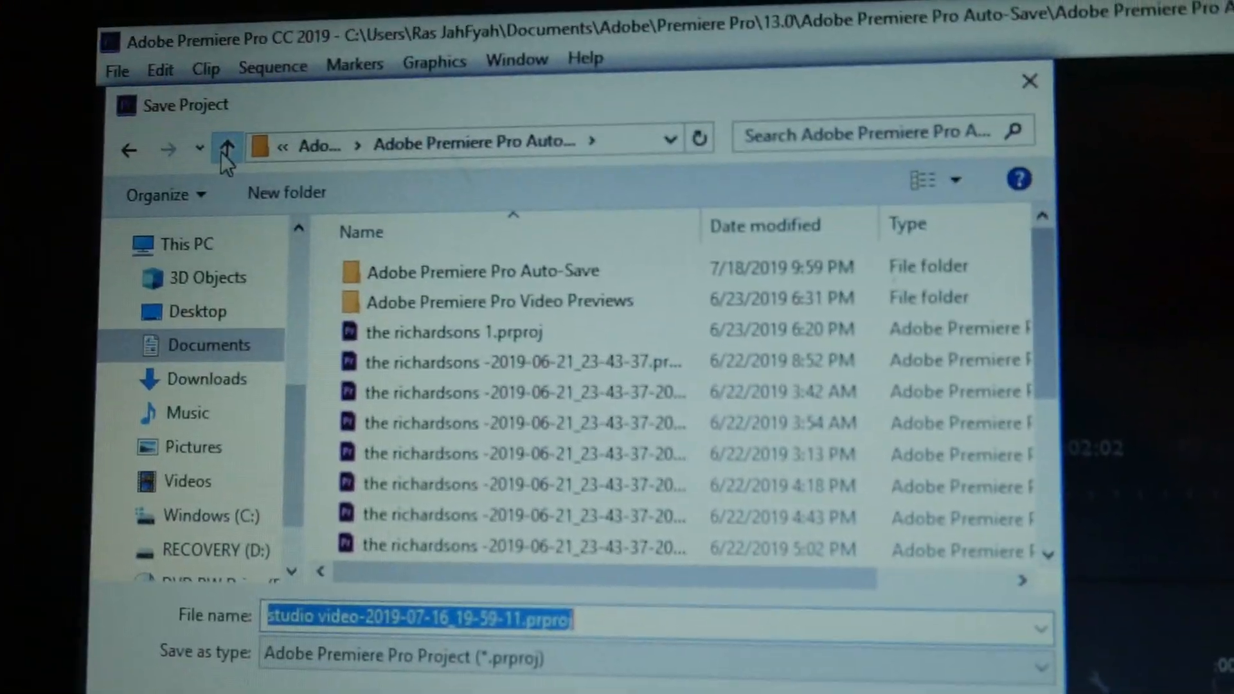
- Navigate the Save Project dialog up two levels to the Premiere Pro 13.0 folder
click(226, 141)
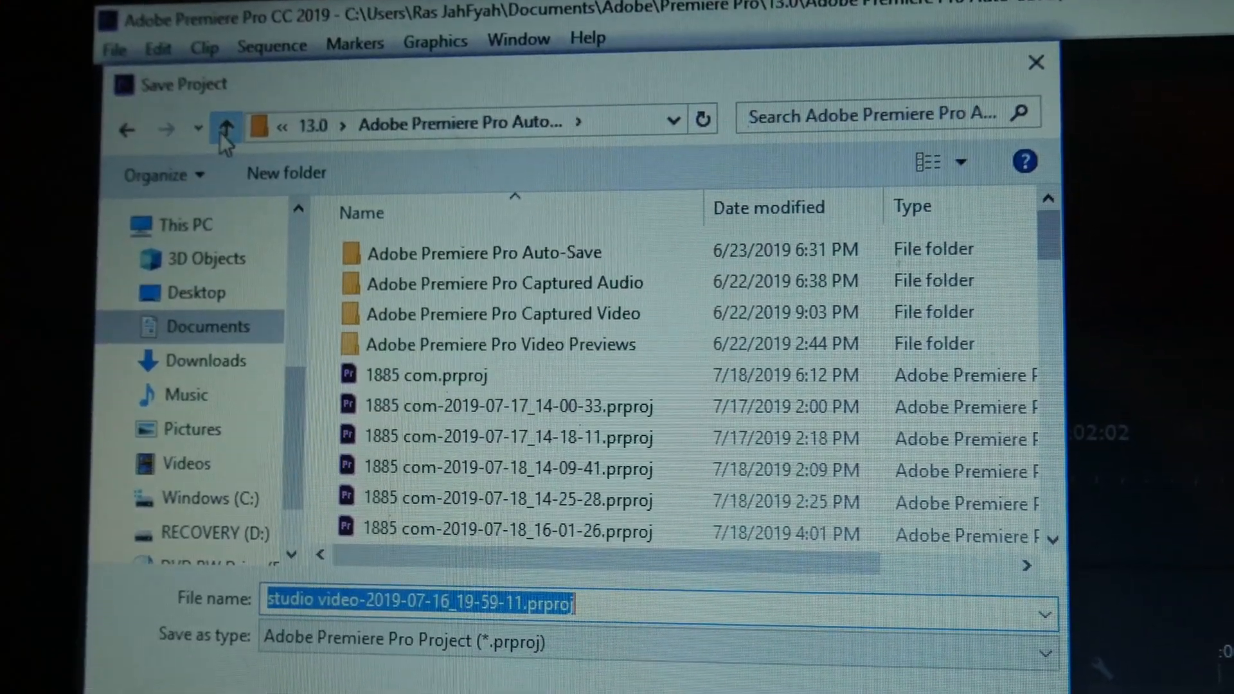
click(215, 118)
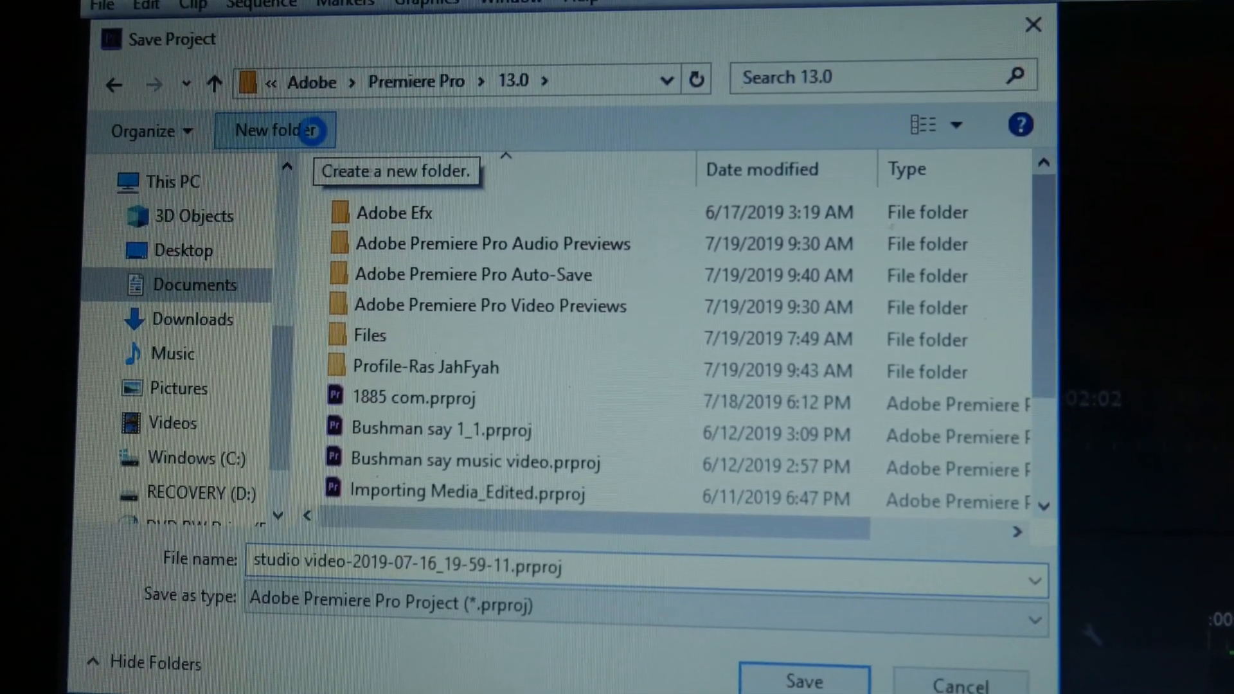
- Save the project into a newly created 'test' folder inside 13.0
click(275, 130)
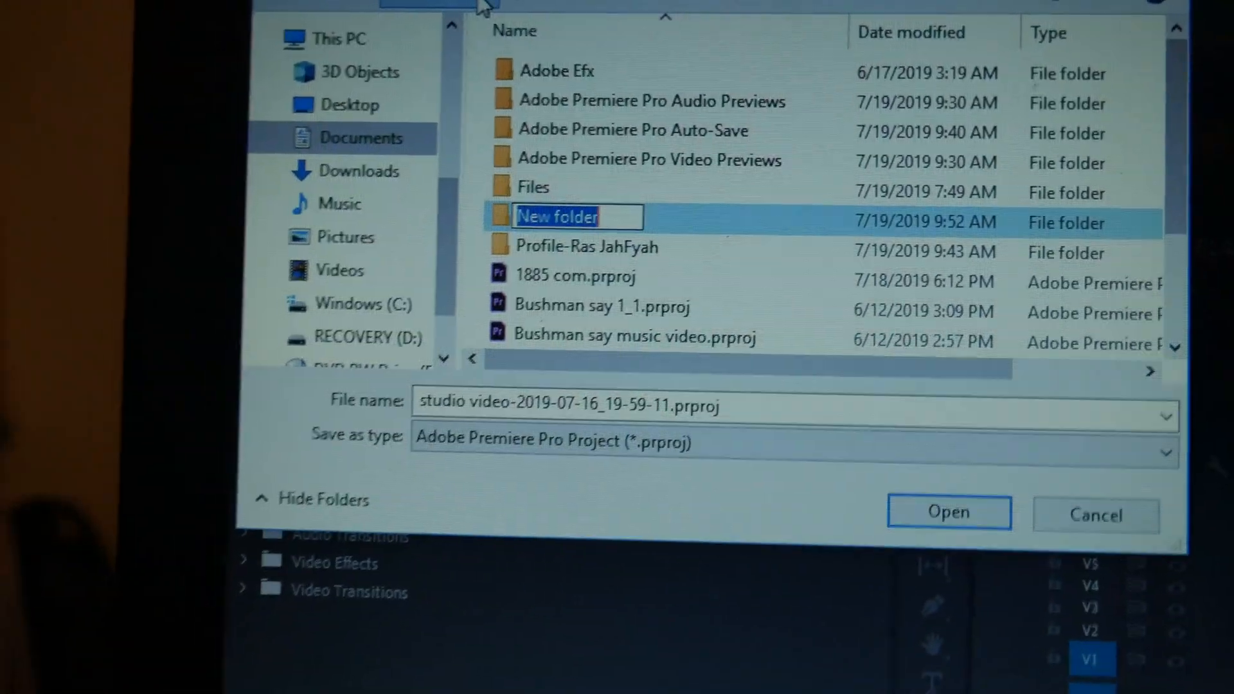
text(t)
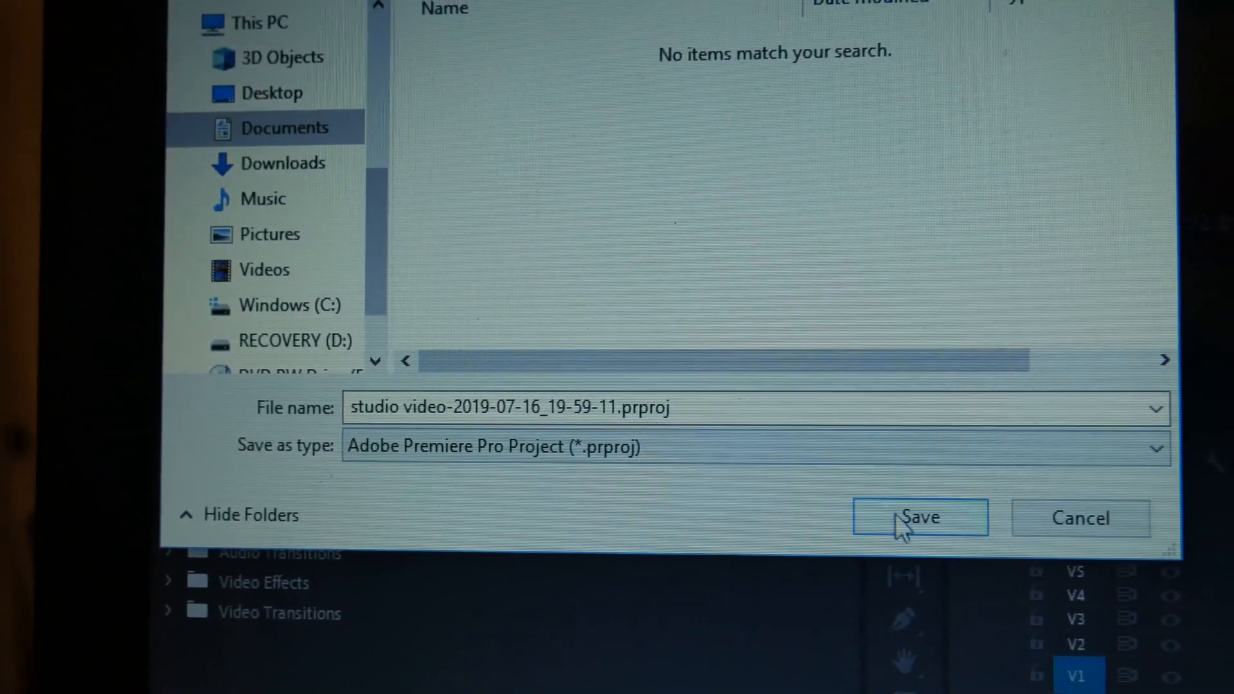
click(919, 518)
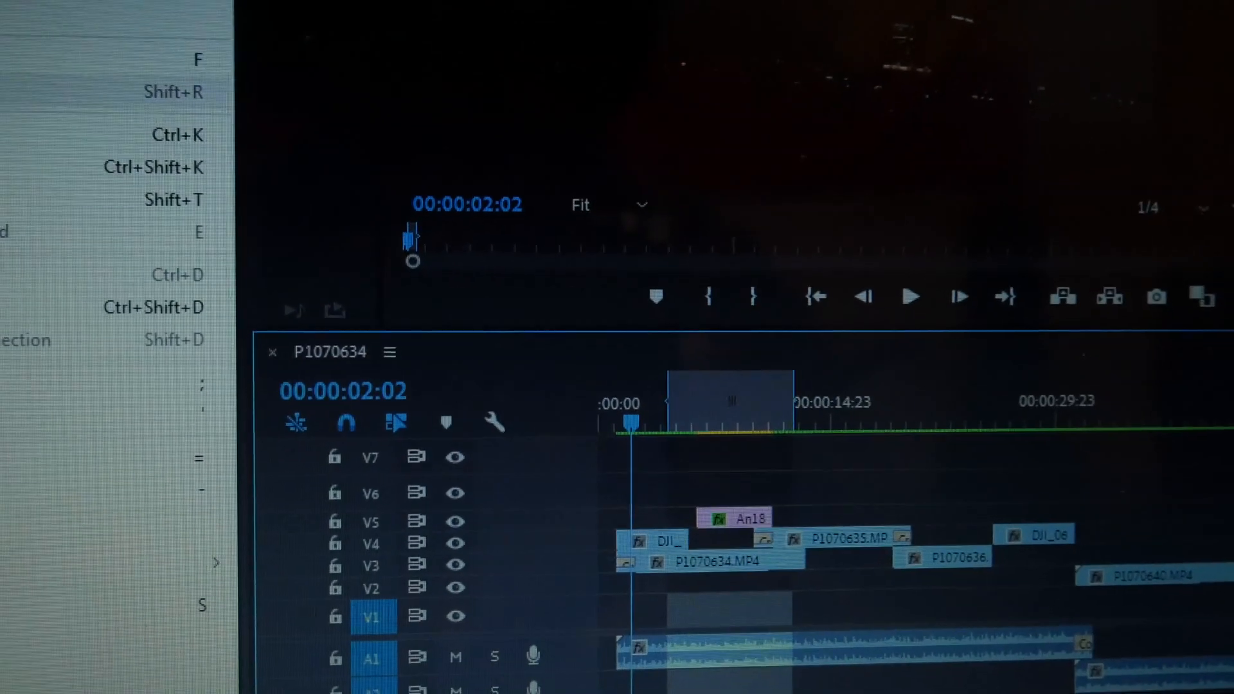
- Start Render In to Out on the sequence from the Sequence menu
click(252, 205)
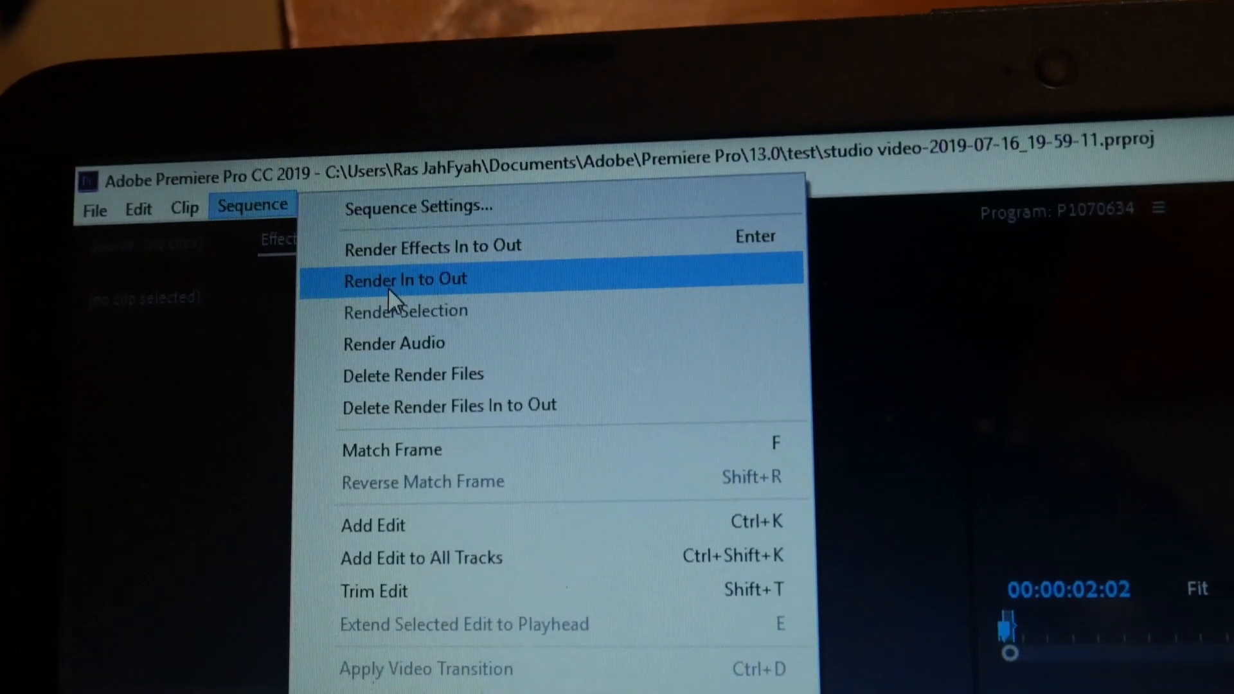
click(405, 280)
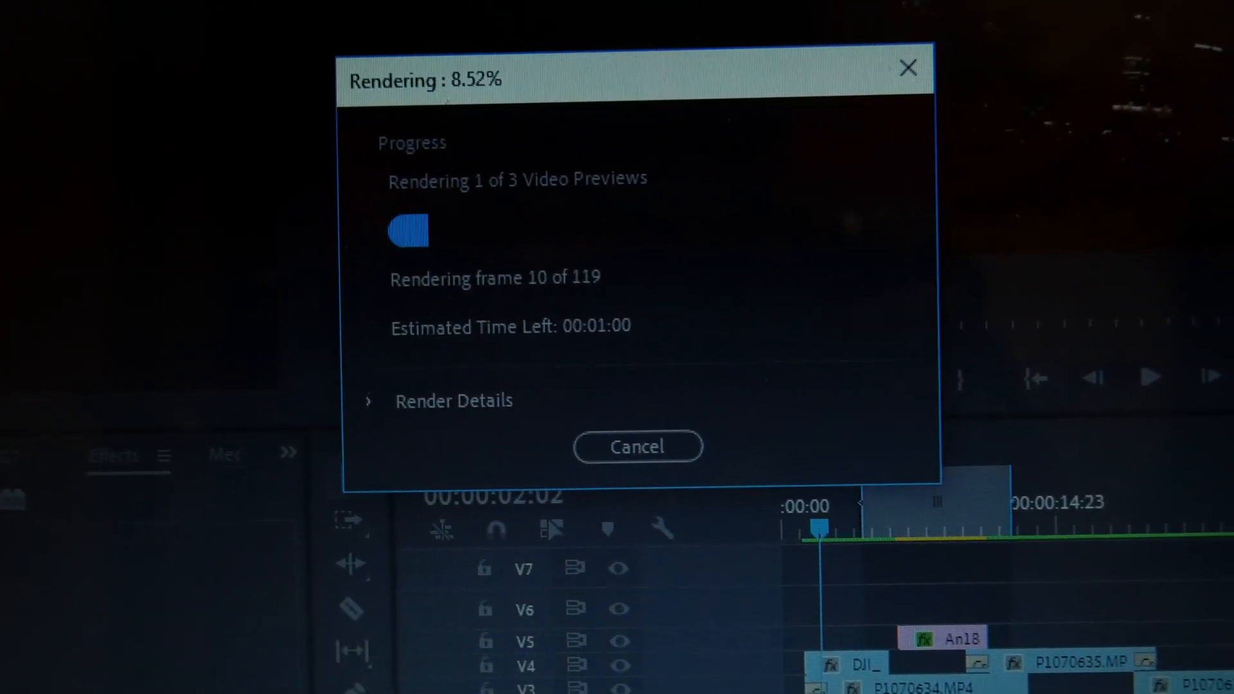